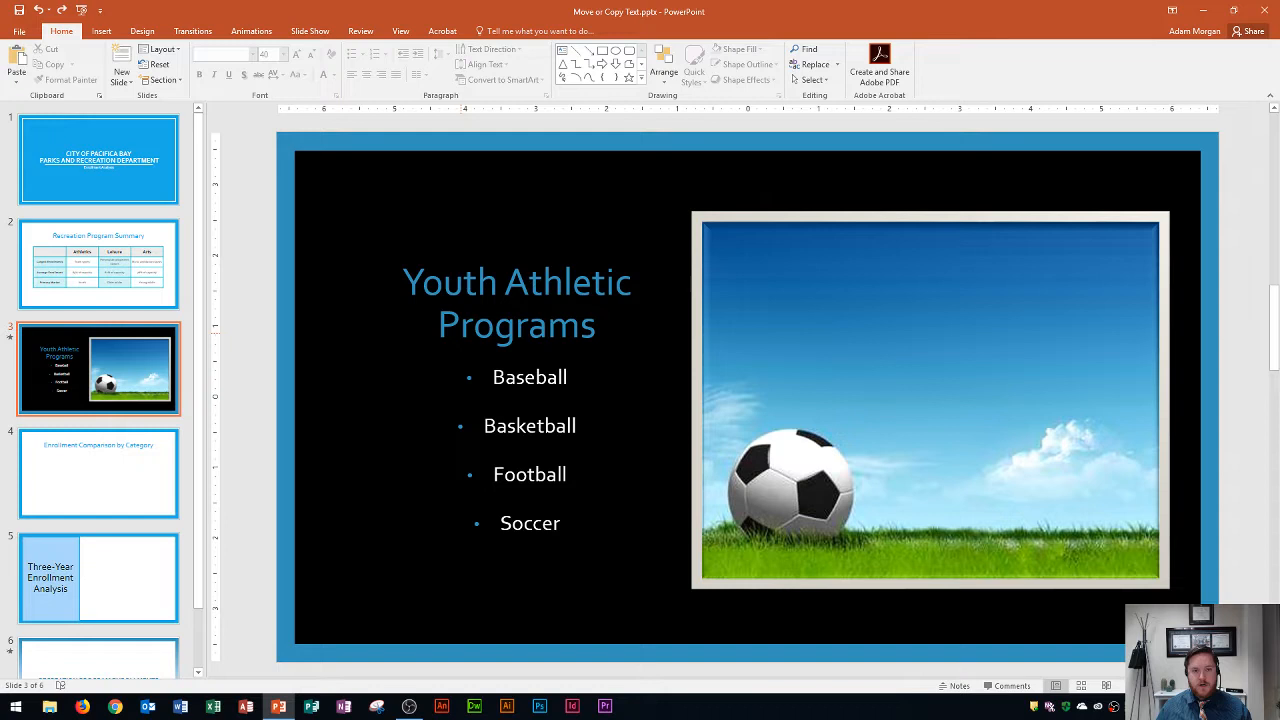
# Select the Youth Athletic Programs heading text on slide 3 for copying
pyautogui.click(517, 303)
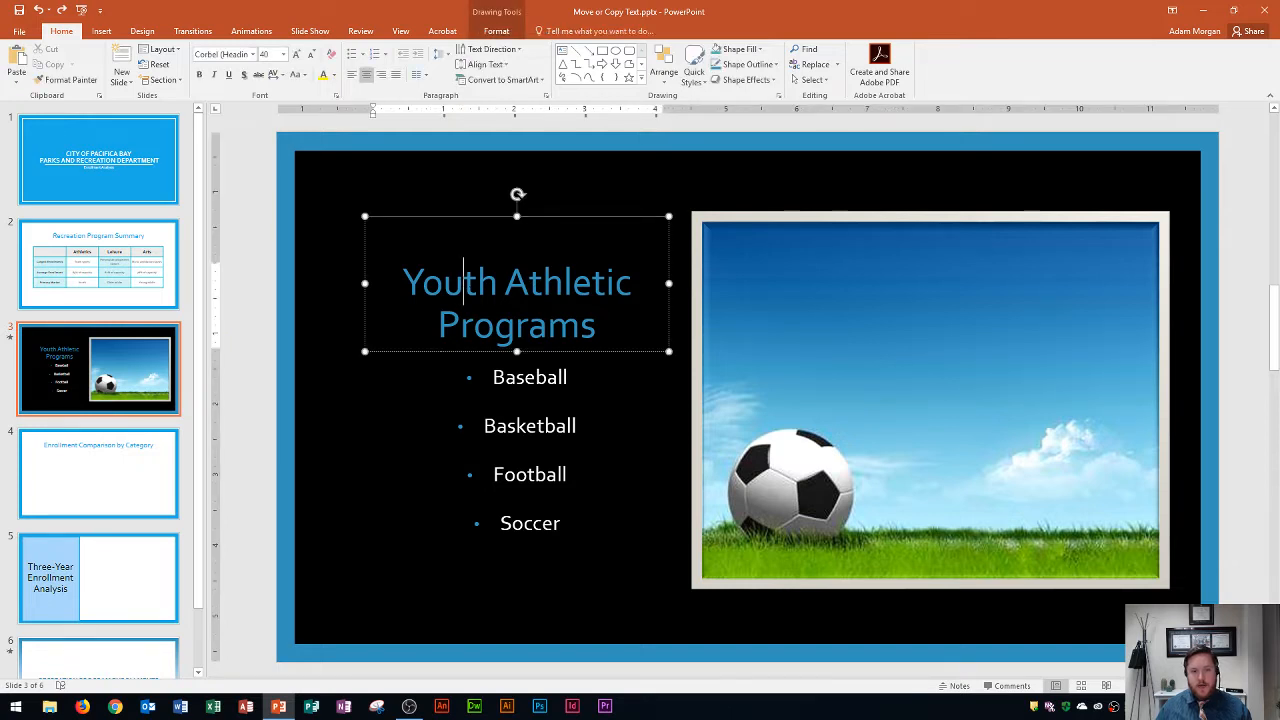
pyautogui.doubleClick(449, 282)
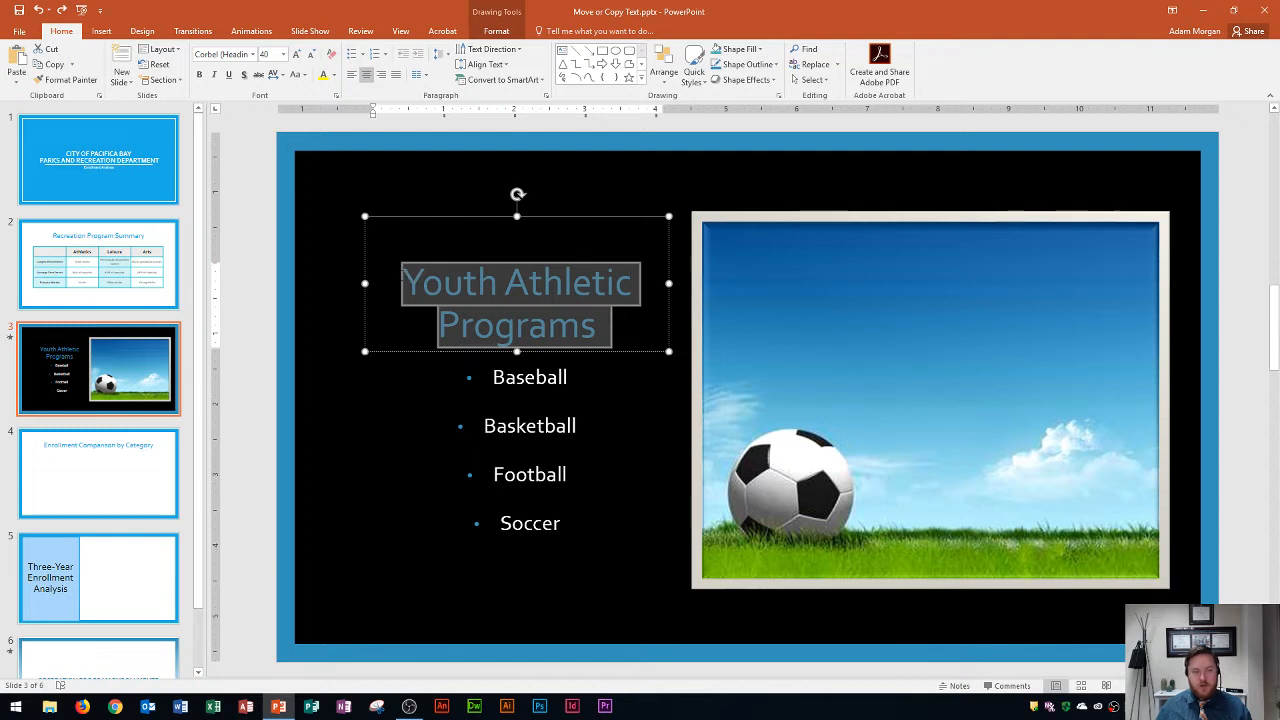
pyautogui.moveTo(347, 313)
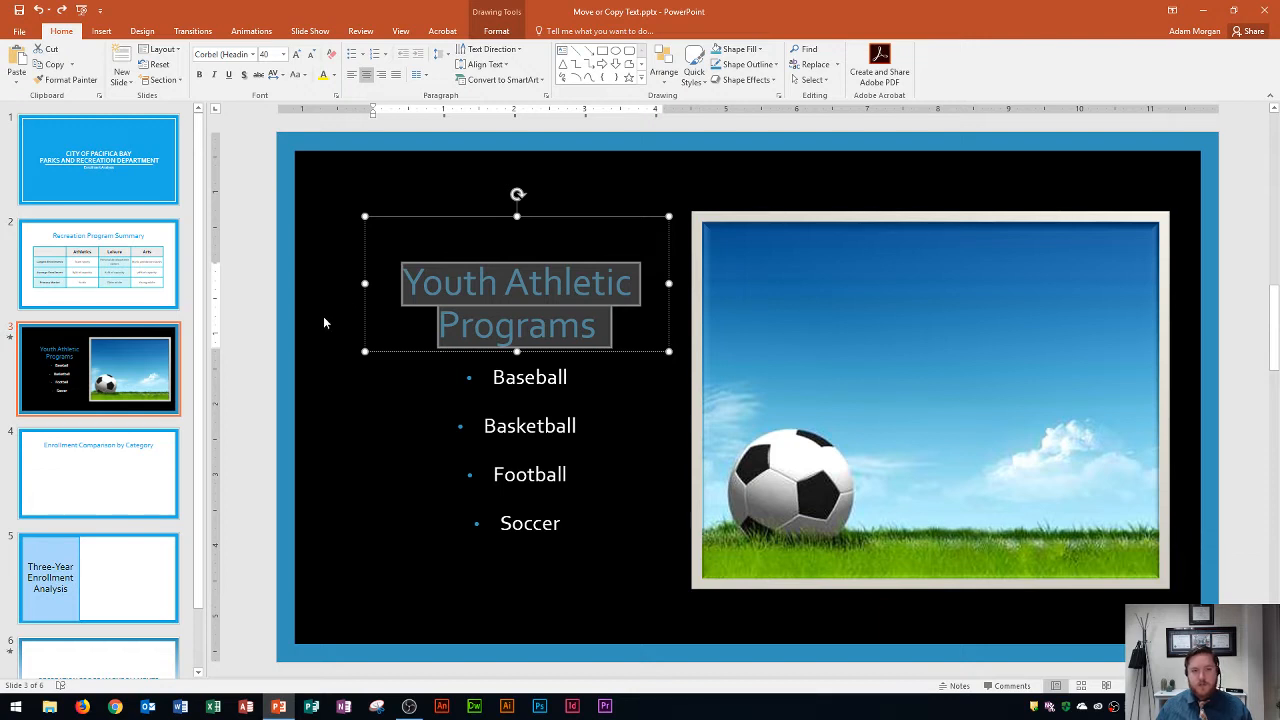
pyautogui.moveTo(296, 326)
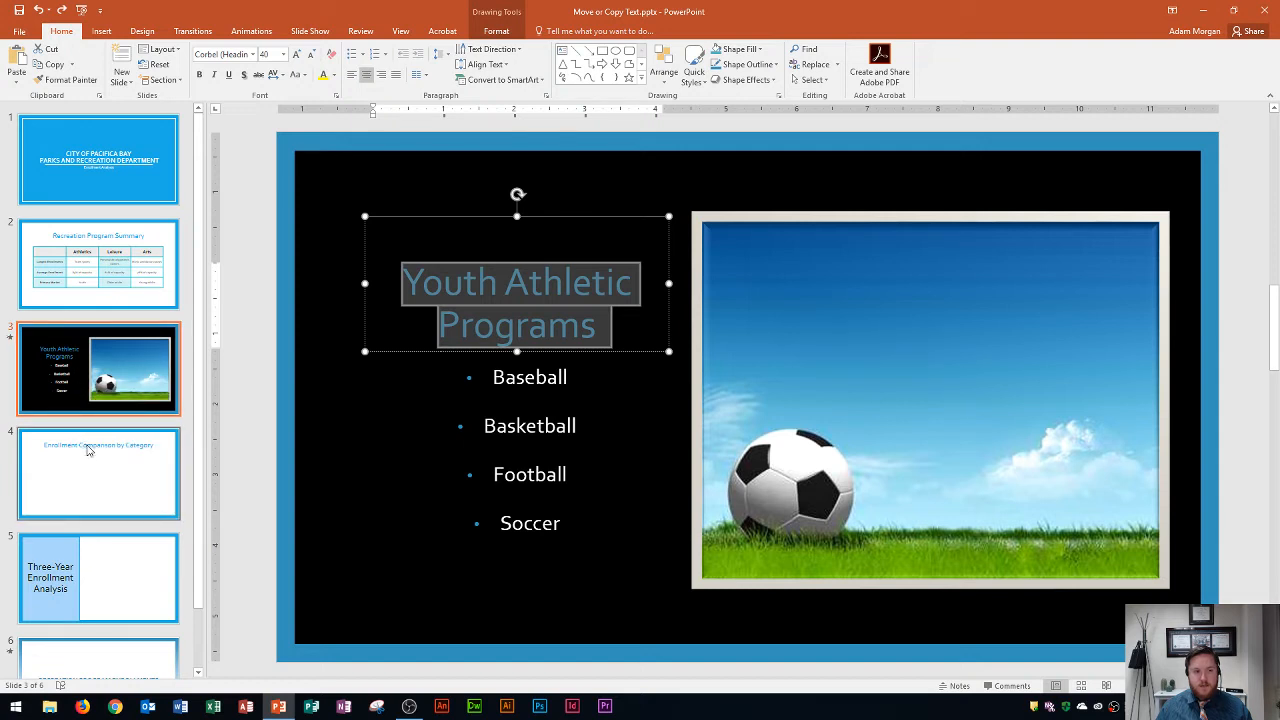
# Paste the heading into slide 4's empty content placeholder, keeping destination formatting
pyautogui.click(98, 473)
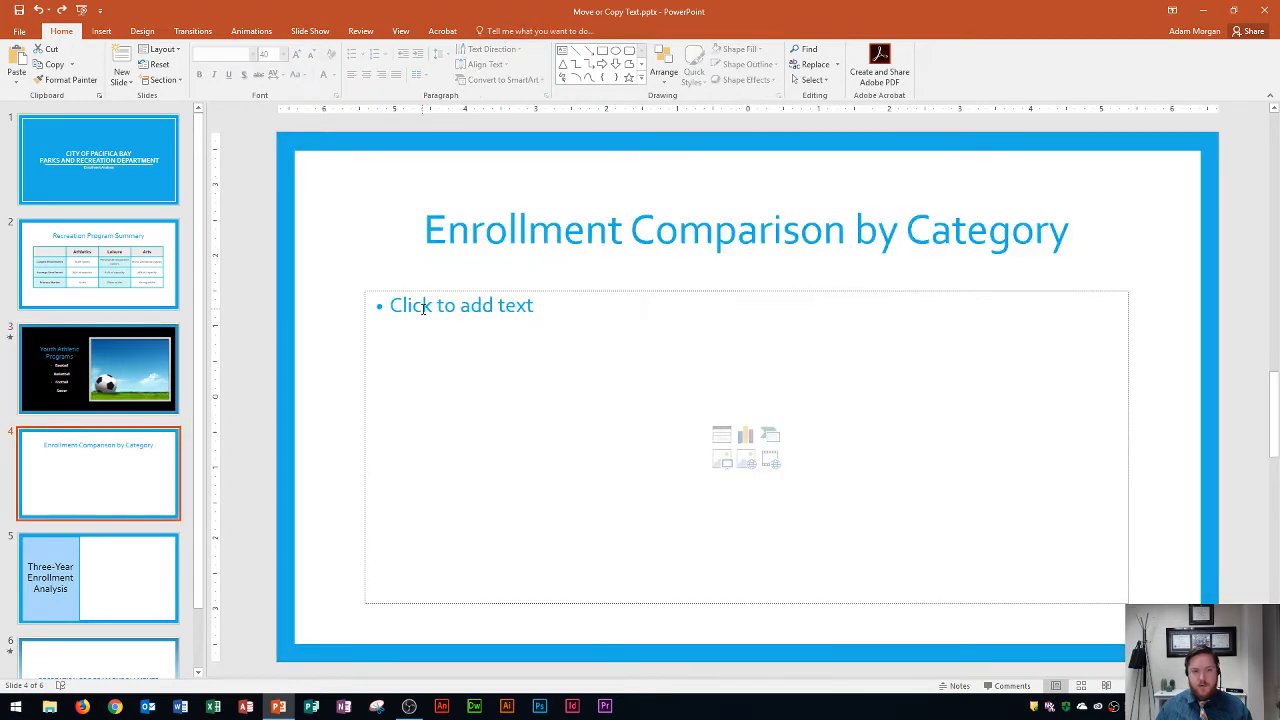
pyautogui.click(461, 305)
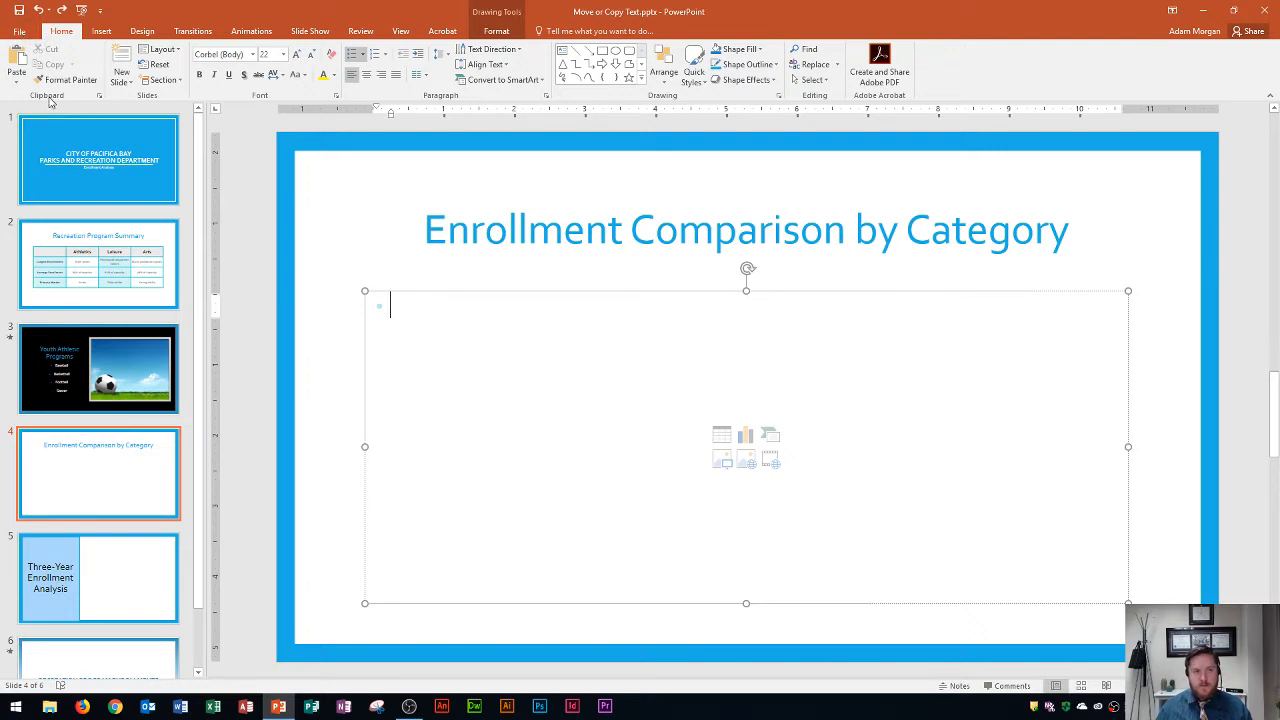
pyautogui.moveTo(16, 58)
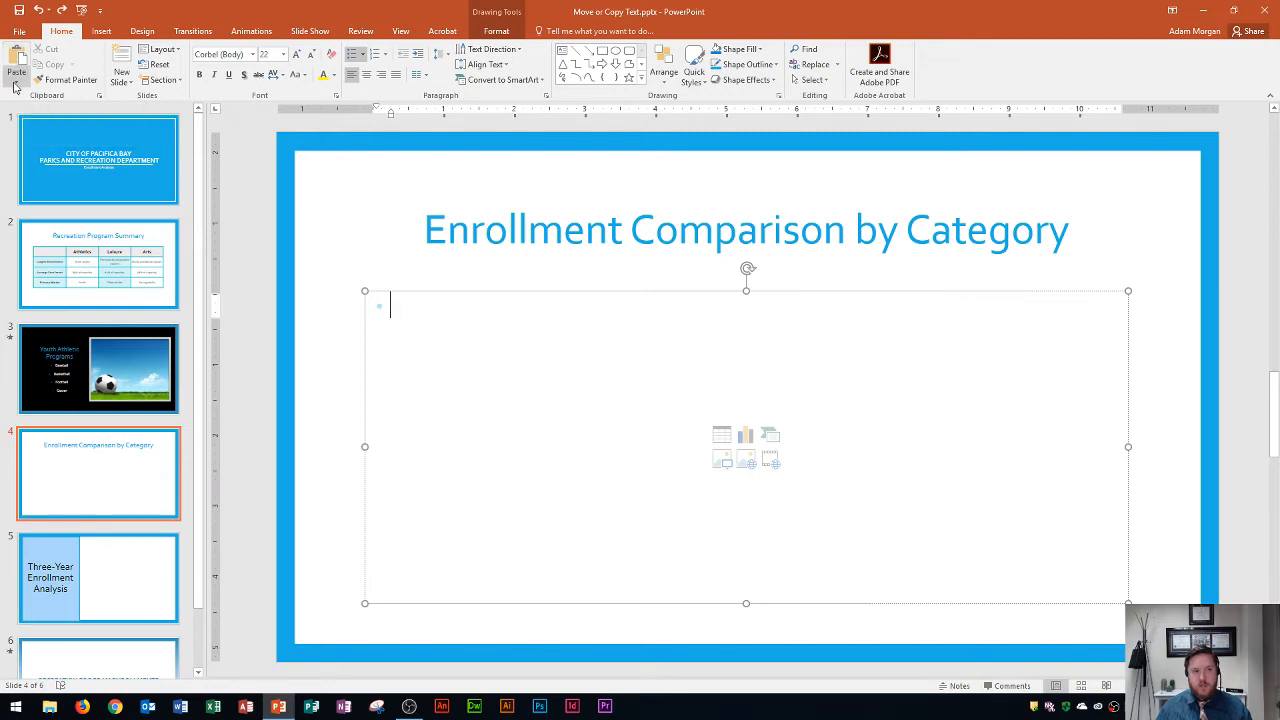
pyautogui.moveTo(17, 60)
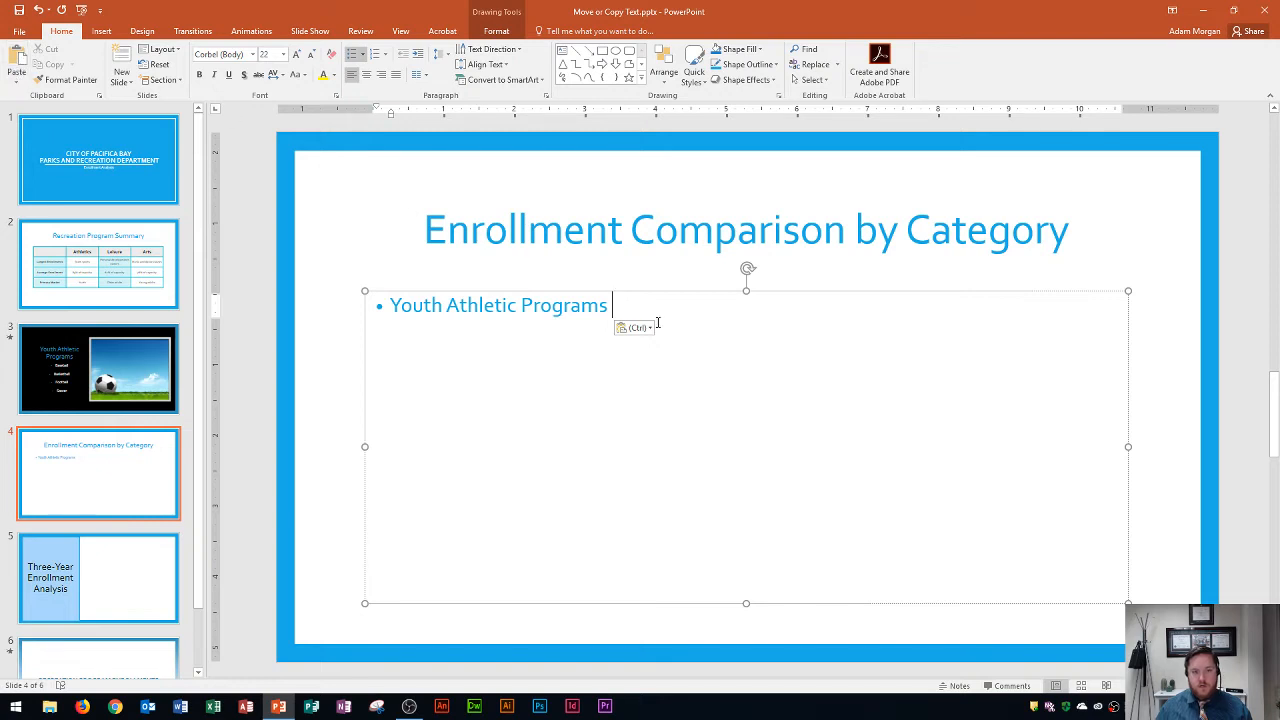
pyautogui.click(634, 328)
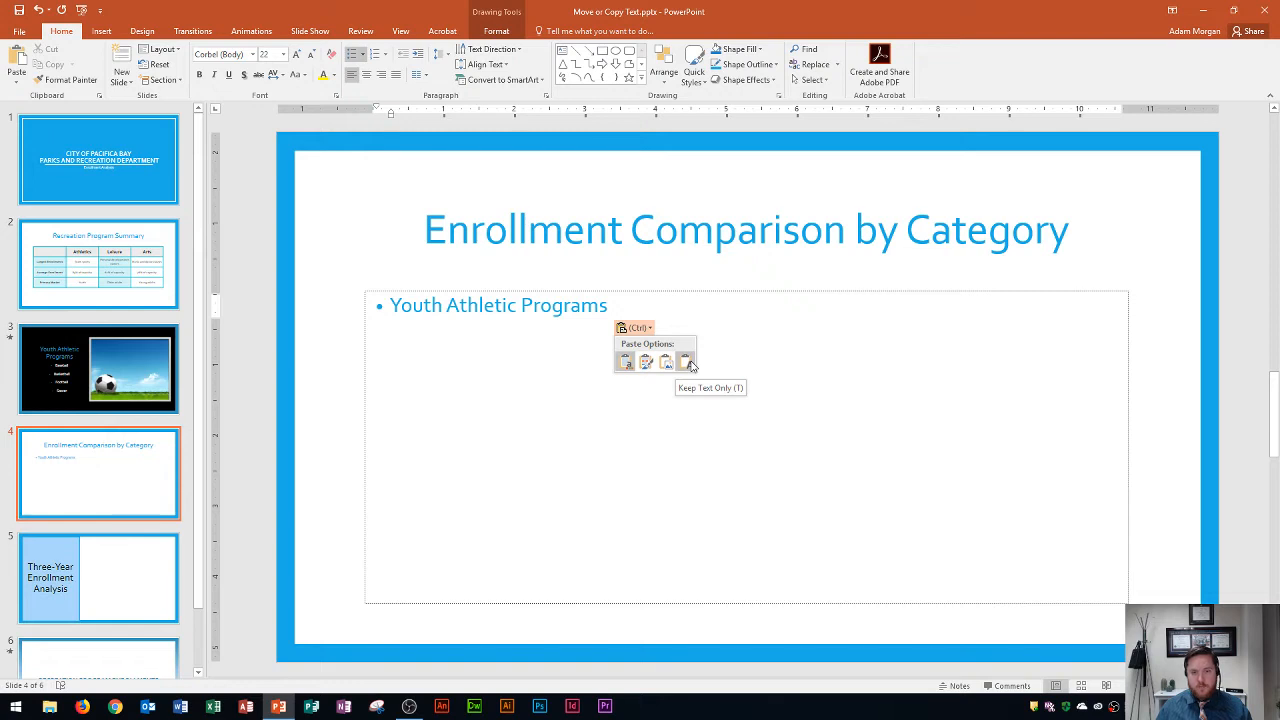
pyautogui.moveTo(690, 364)
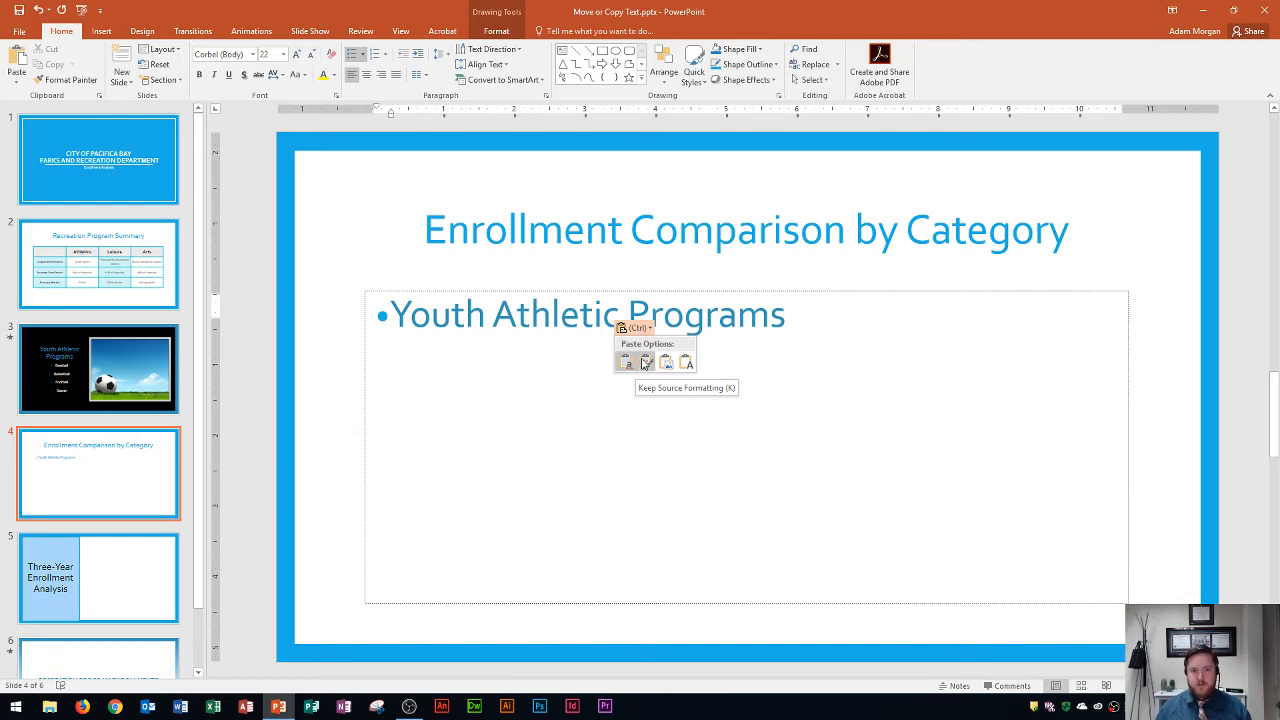
pyautogui.click(626, 362)
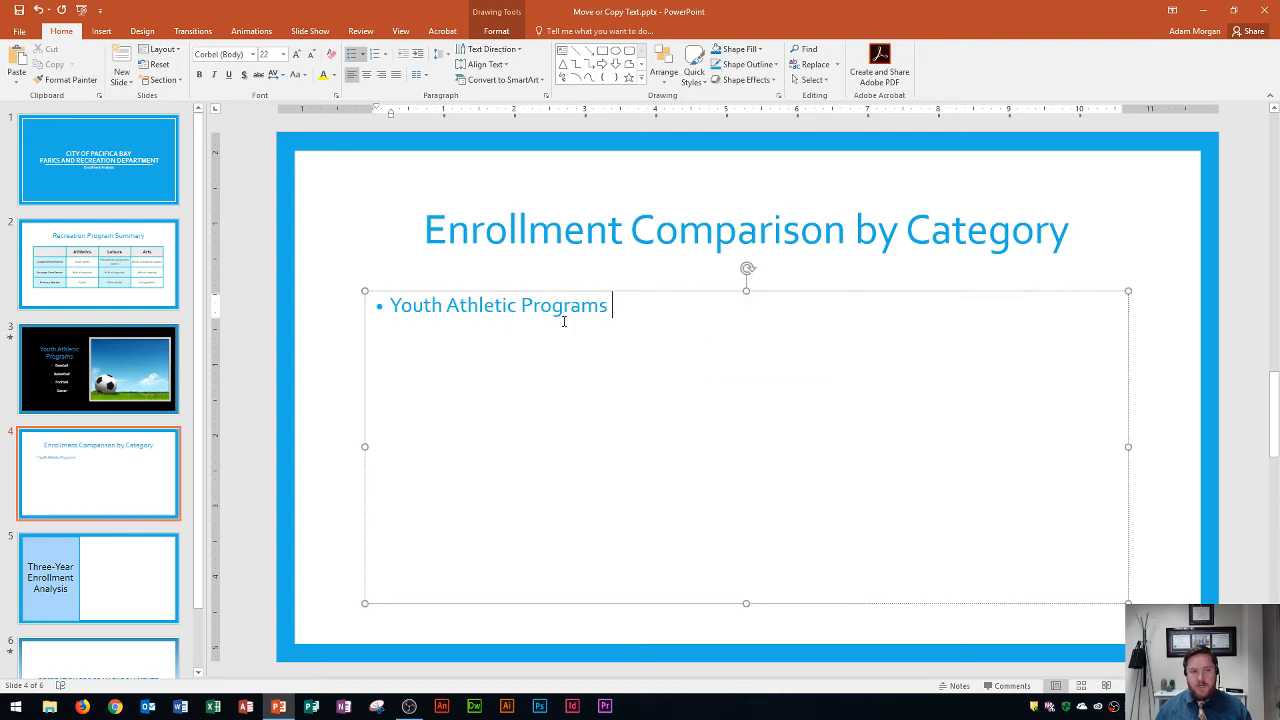
# On slide 3, drag list items into the order Baseball, Basketball, Soccer, Football
pyautogui.click(98, 368)
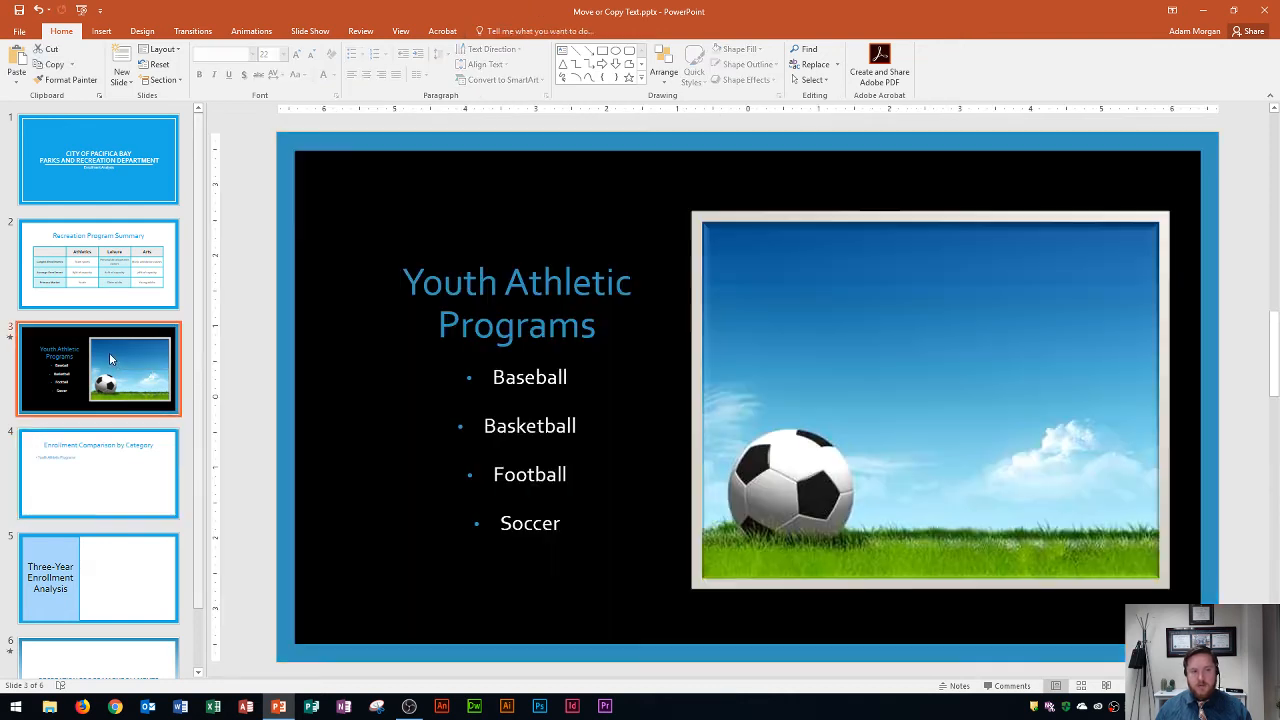
pyautogui.click(529, 425)
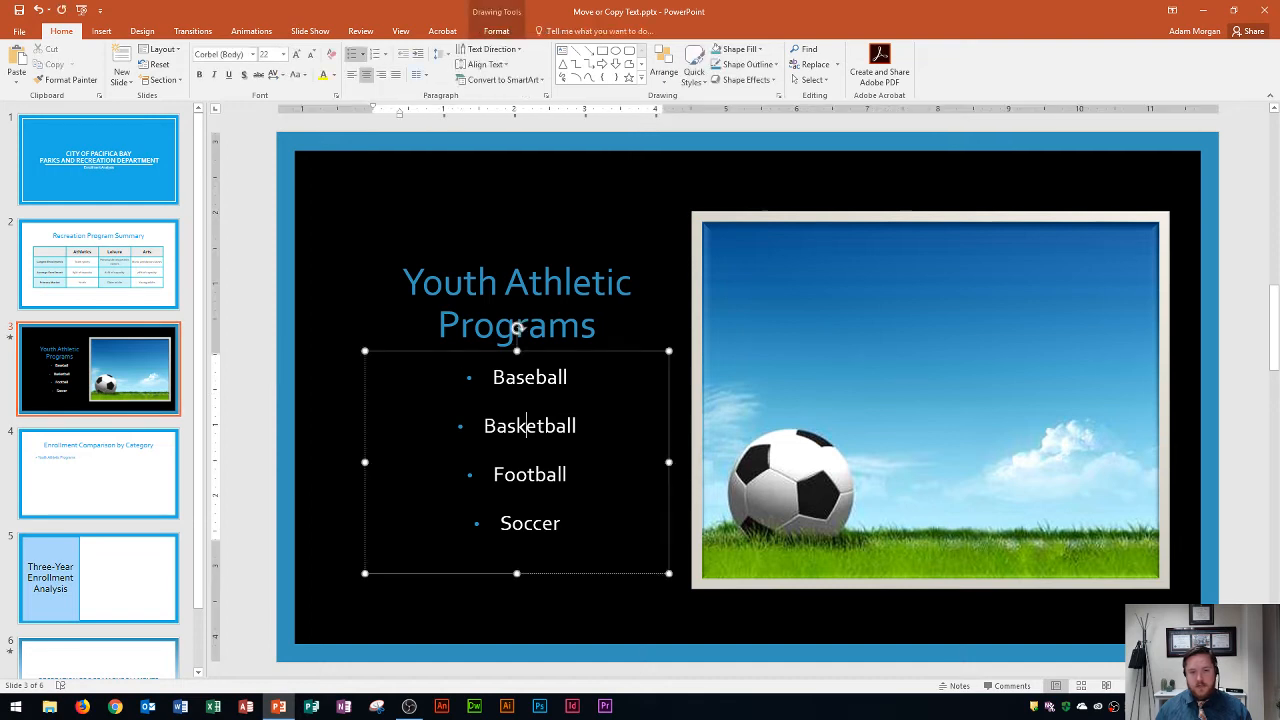
pyautogui.moveTo(477, 522)
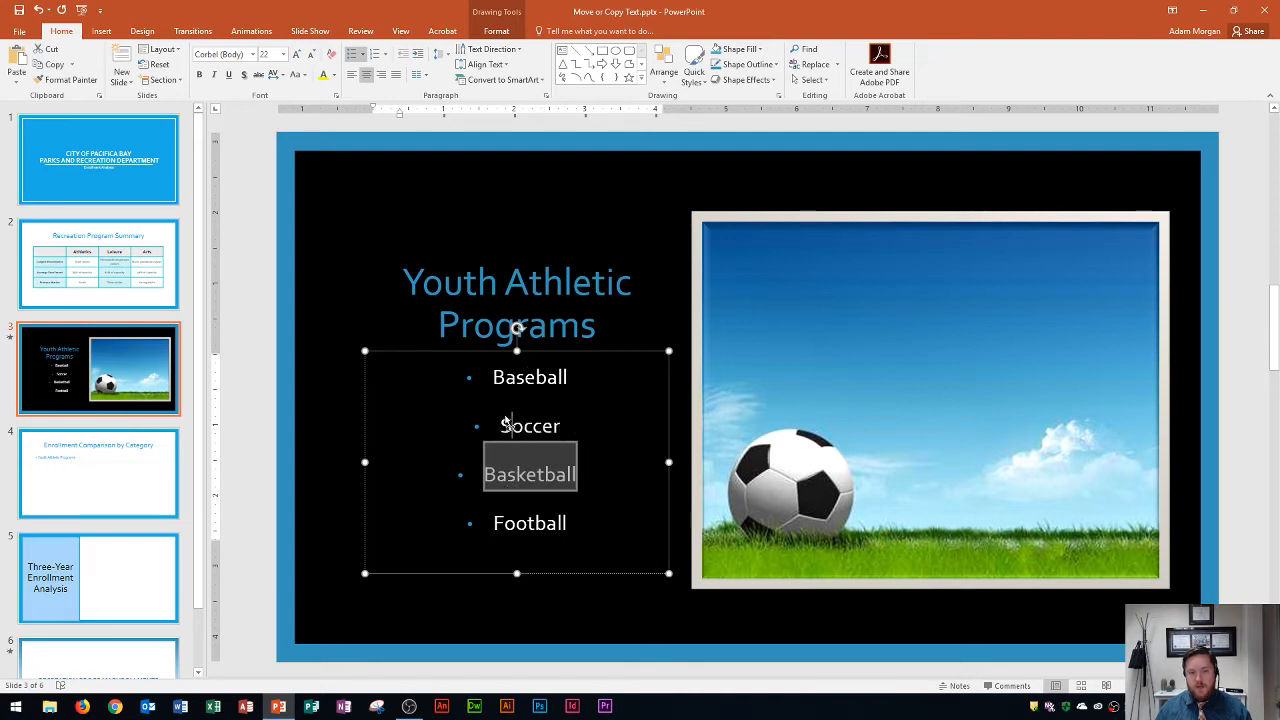
pyautogui.moveTo(529, 468); pyautogui.dragTo(500, 425)
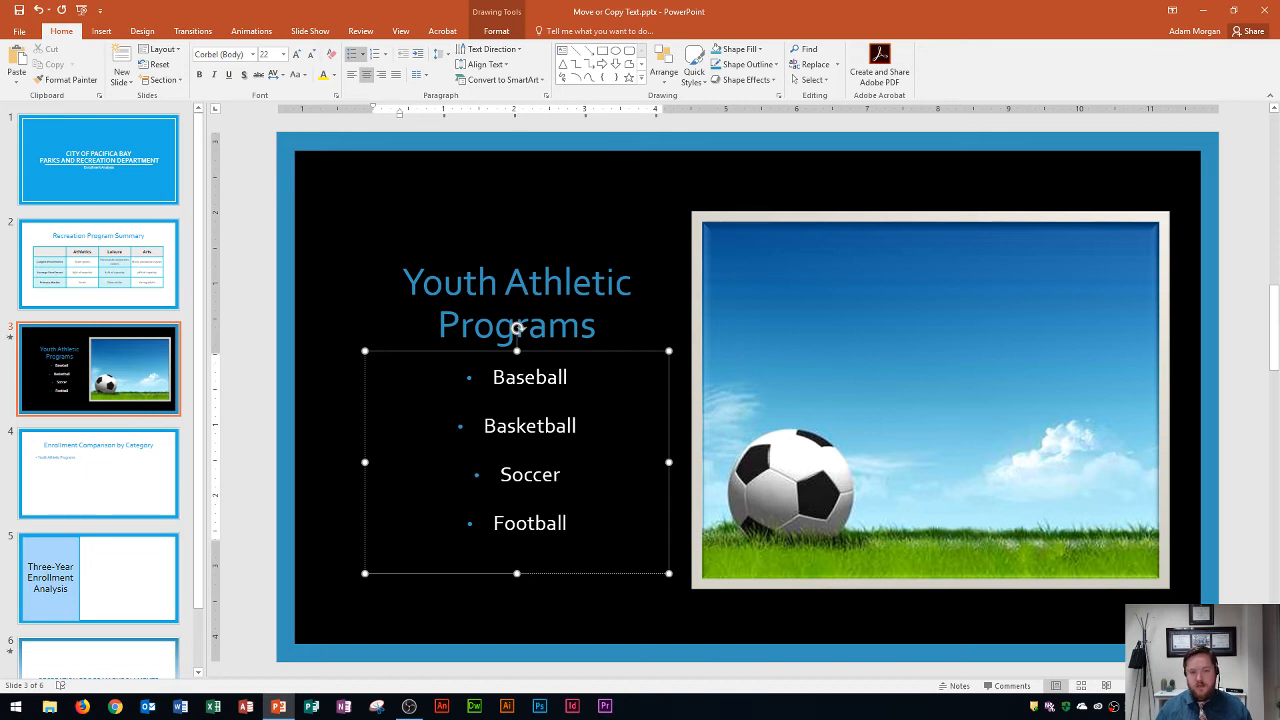
# Select all four sport bullets on slide 3 to cut them
pyautogui.moveTo(484, 425); pyautogui.dragTo(575, 525)
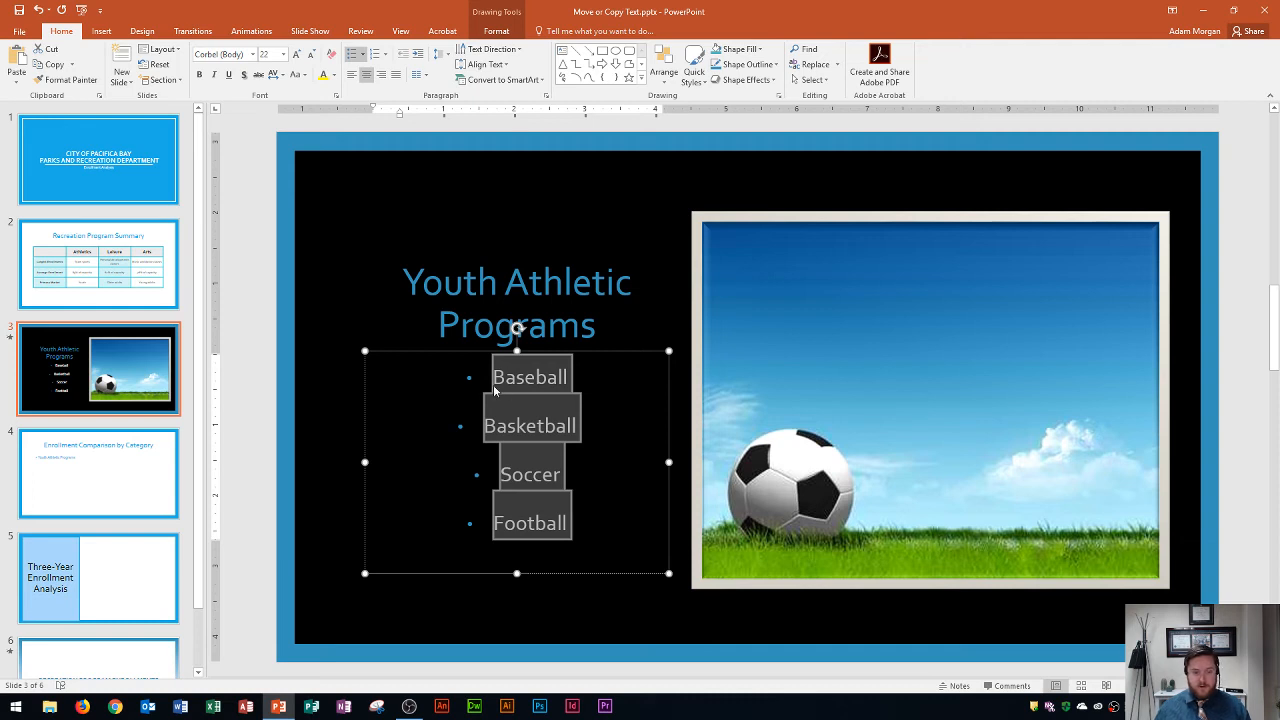
pyautogui.moveTo(308, 317)
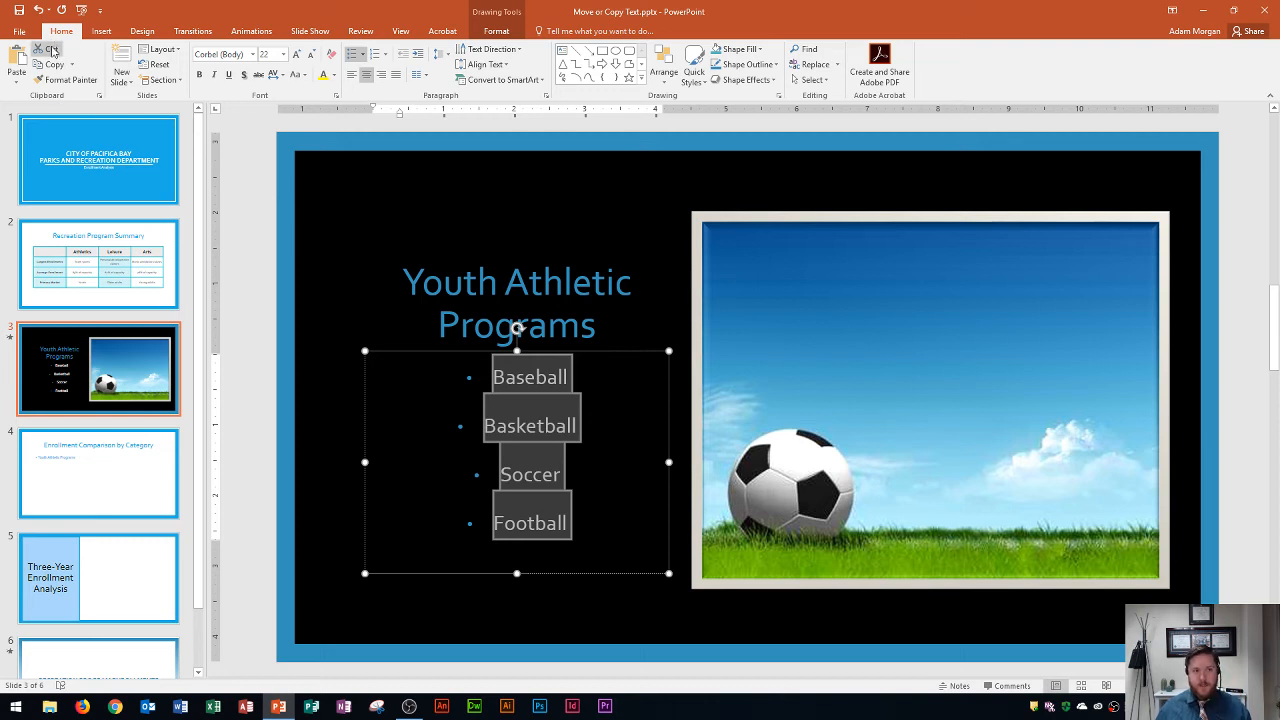
pyautogui.moveTo(37, 48)
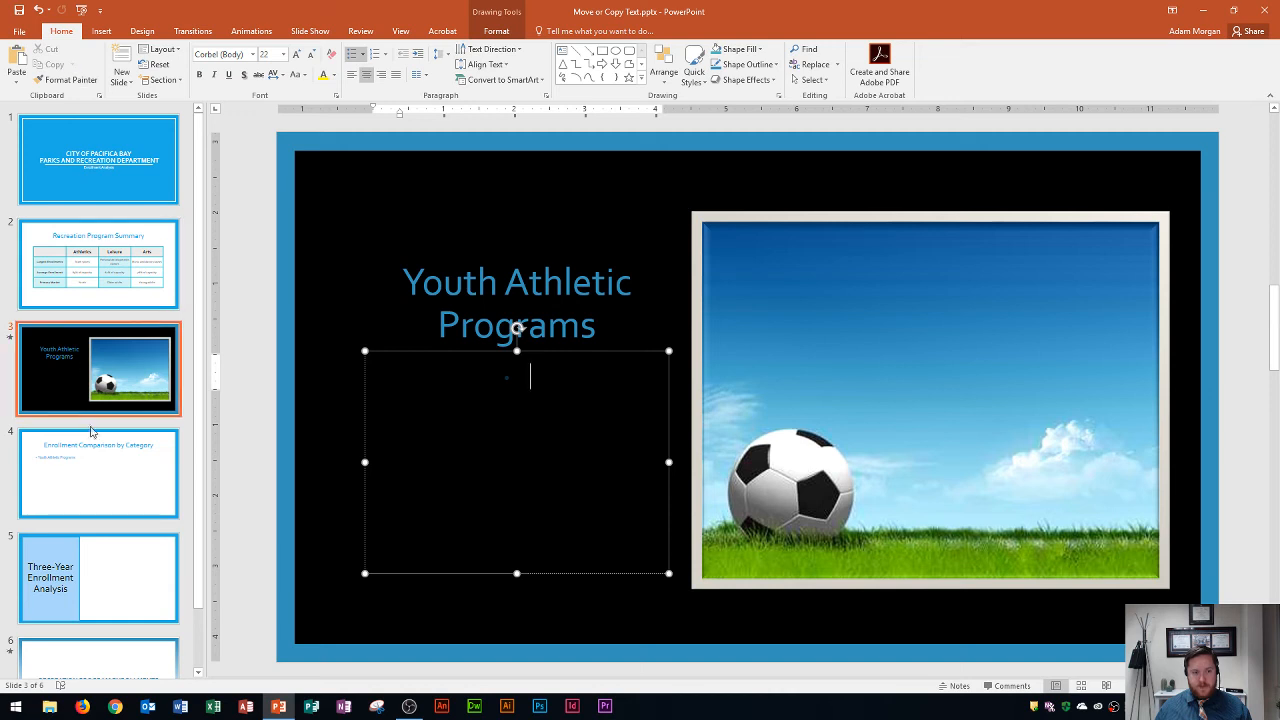
# Paste Baseball, Basketball, Soccer and Football on slide 4 after the heading
pyautogui.click(98, 473)
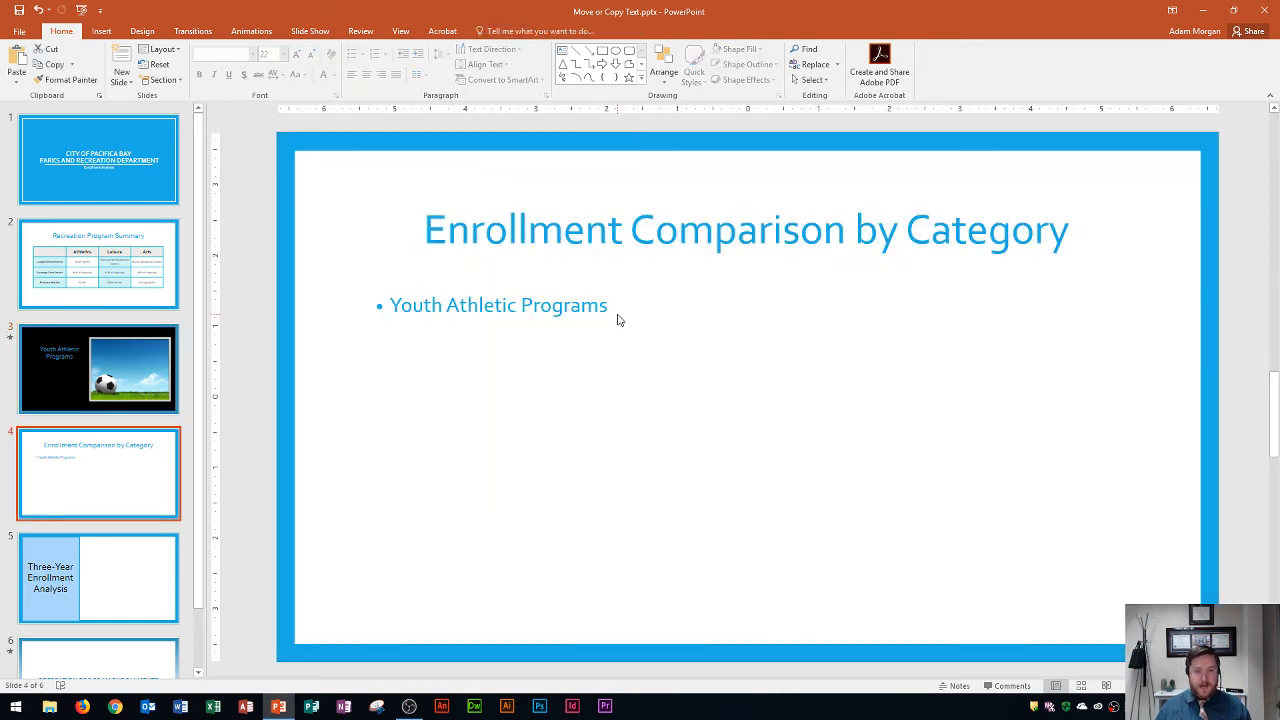
pyautogui.click(500, 305)
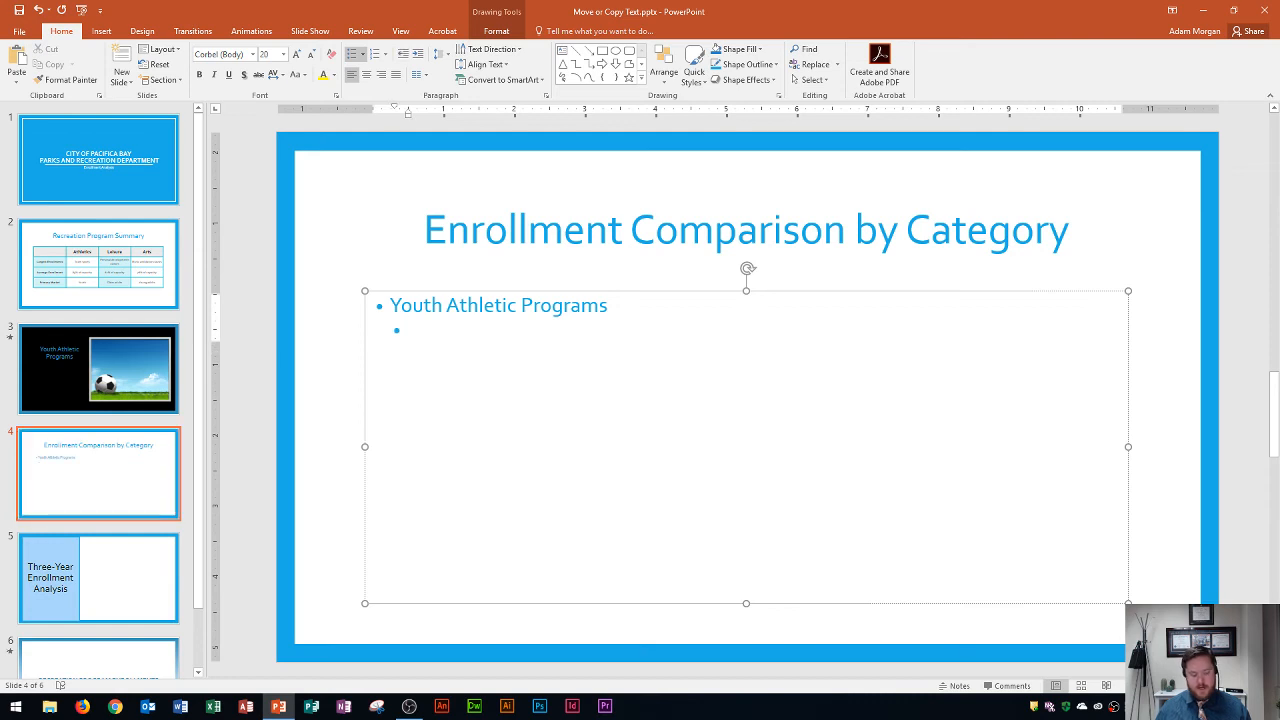
pyautogui.press('ctrl+v')
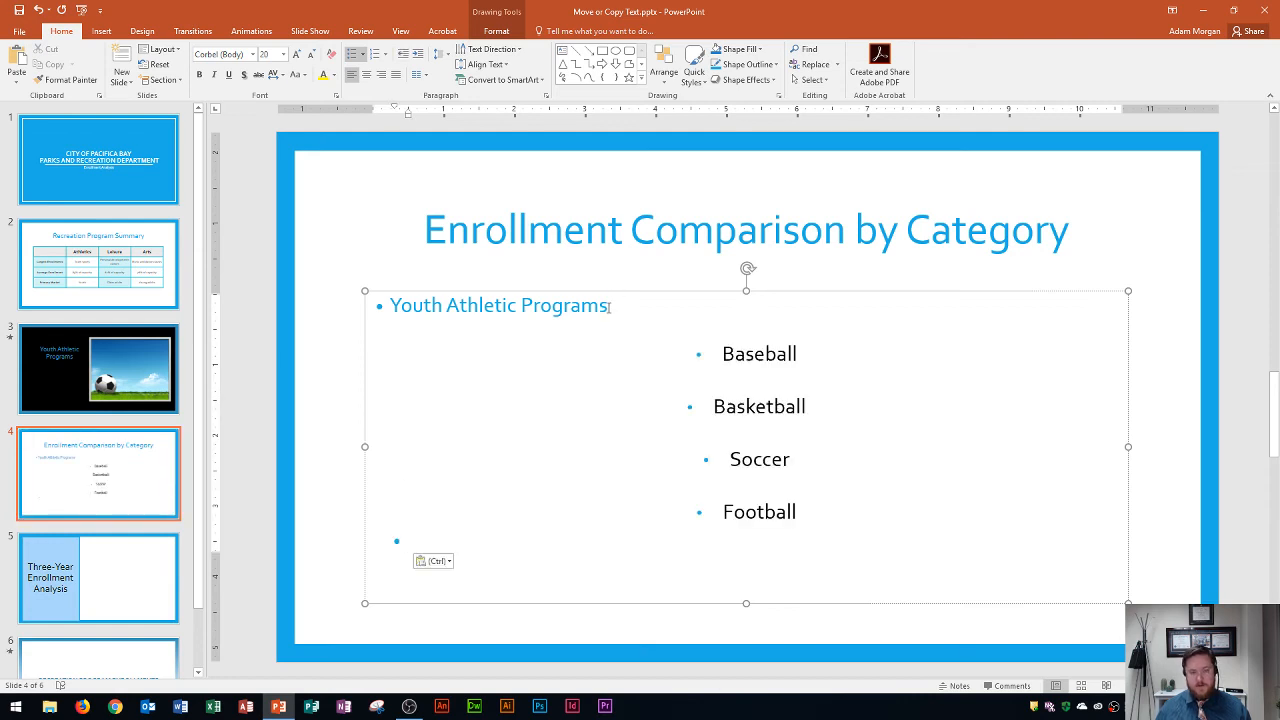